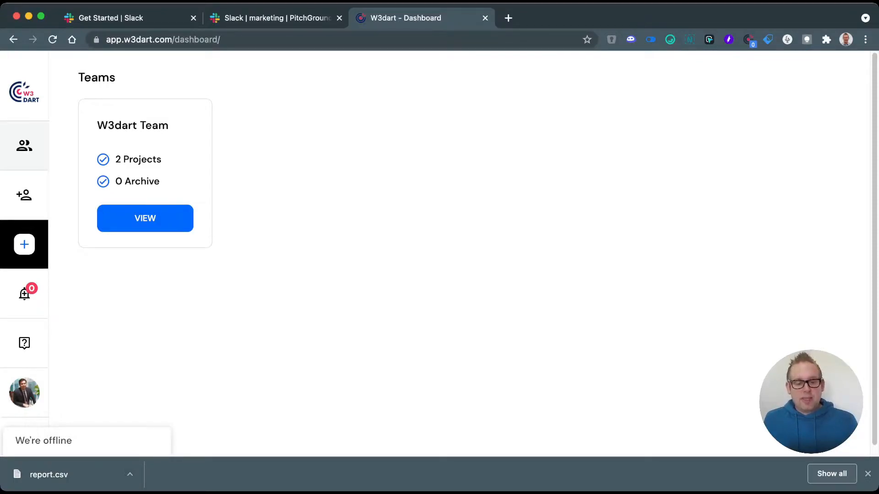
- Open the W3dart Team overview, then the pitchground project's feedback task list
click(145, 218)
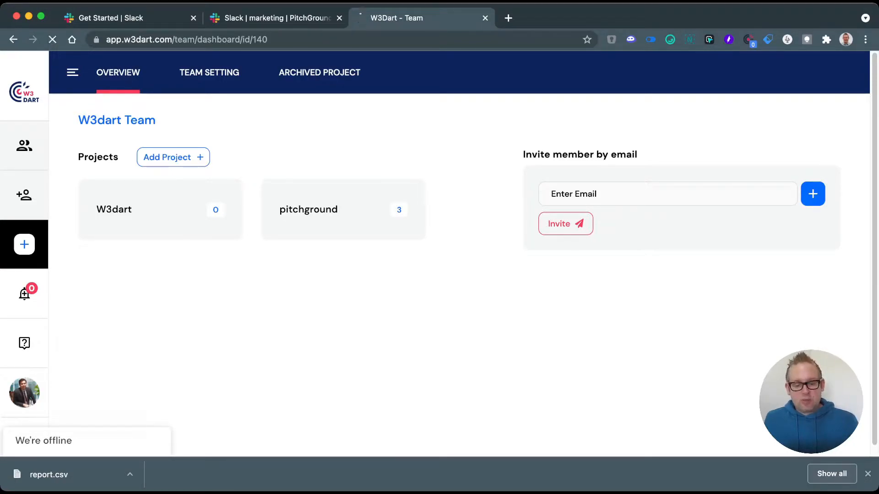
click(308, 210)
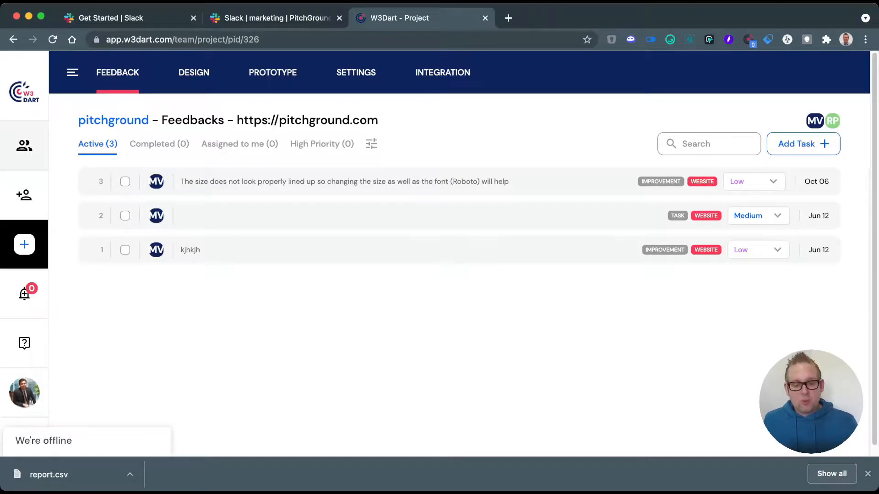
- Review feedback task kjhkjh's details and visit pgevals.pitchground.com, the page it refers to
click(190, 249)
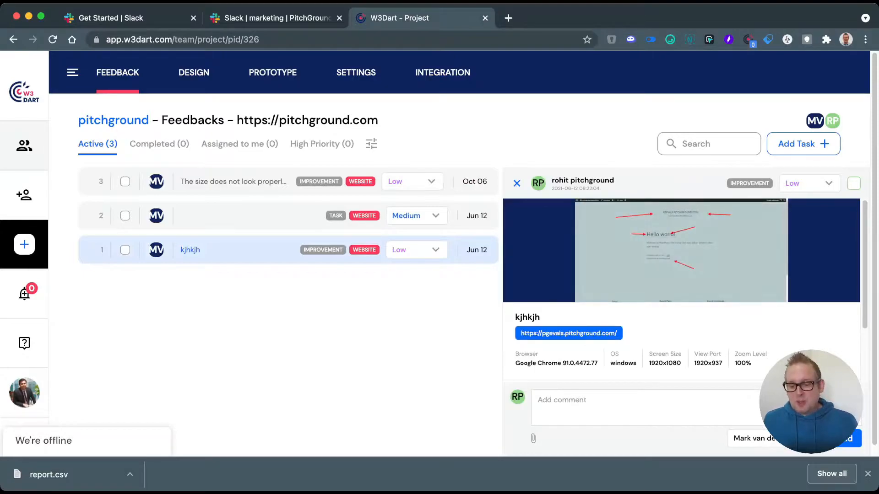
scroll(down, 3)
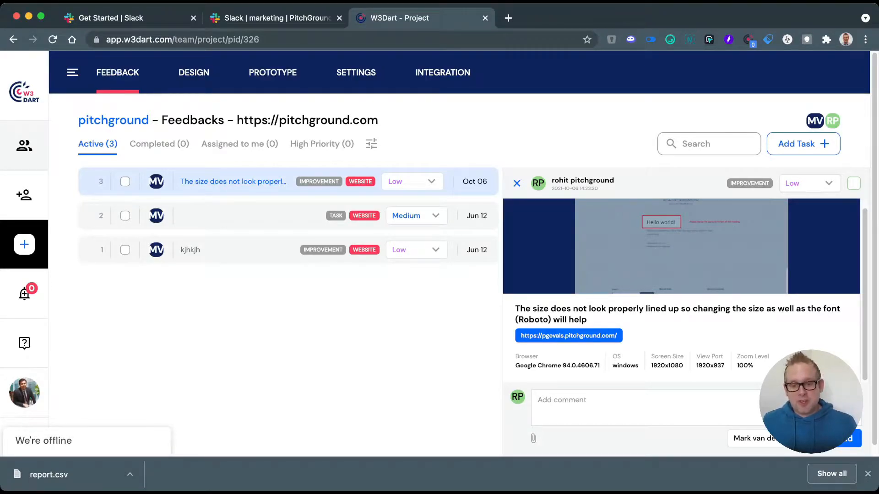
click(568, 336)
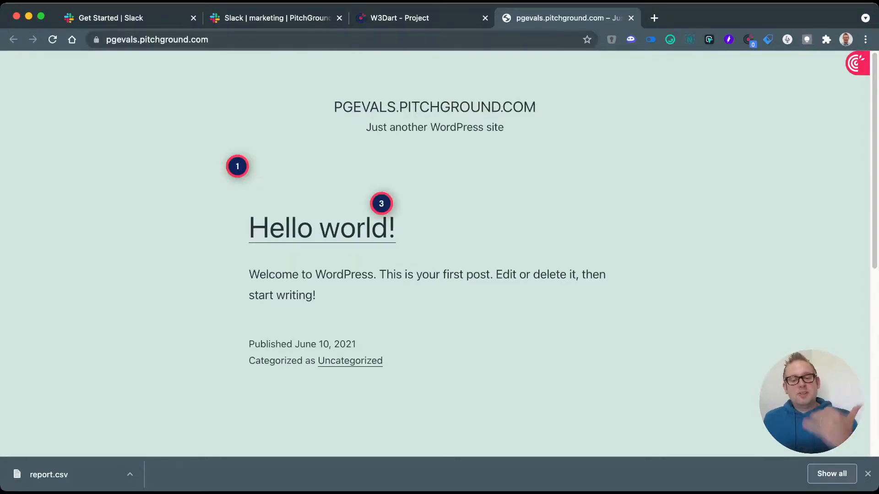
- Read feedback pin 3's comment on pgevals.pitchground.com, close it, and scroll the page
click(381, 204)
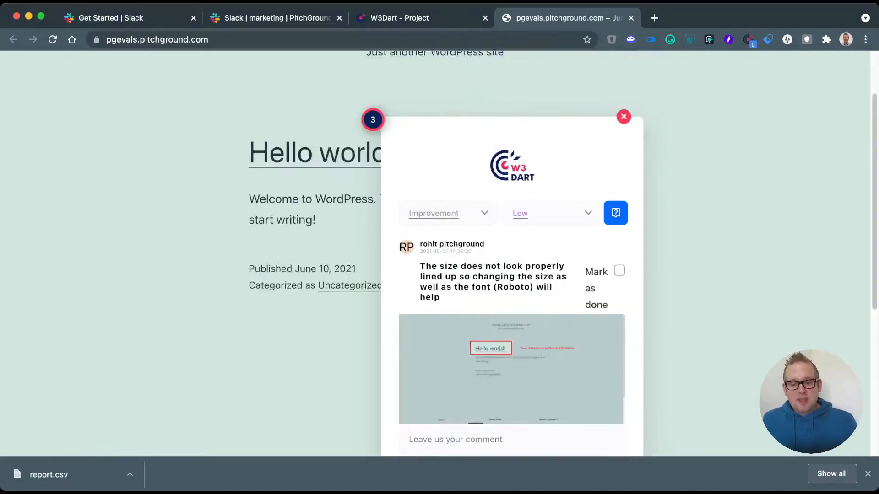
scroll(down, 3)
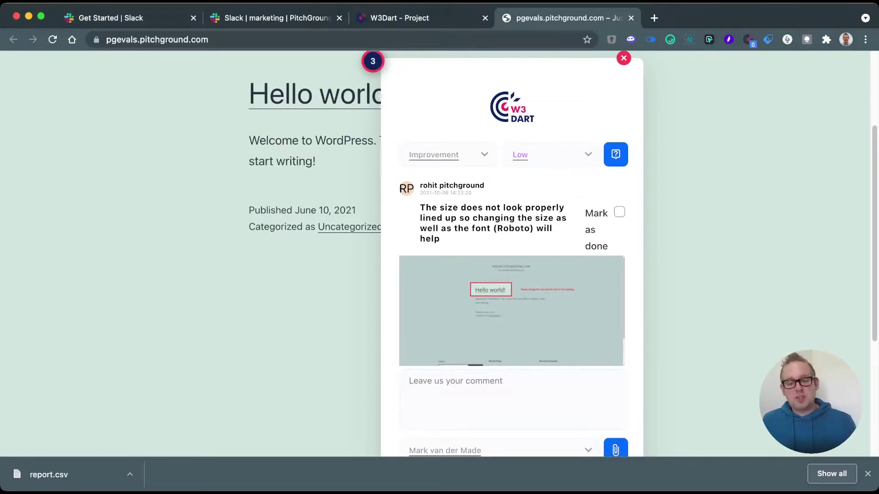
click(623, 58)
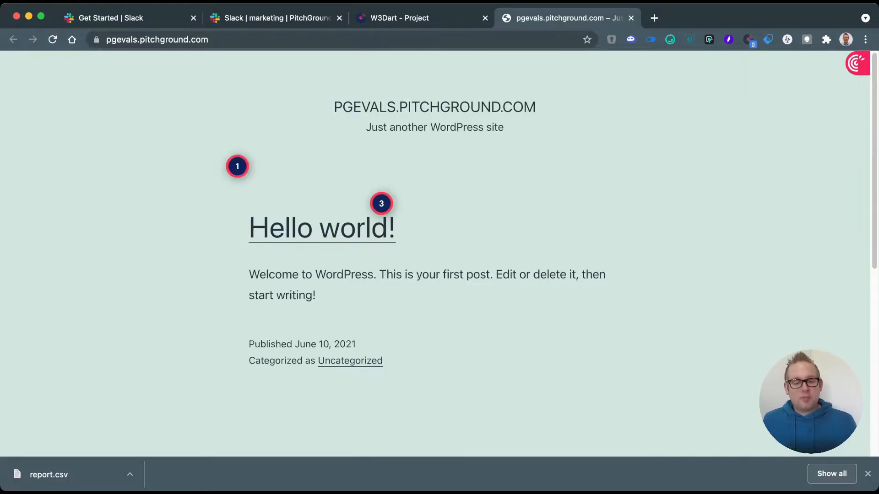
scroll(down, 3)
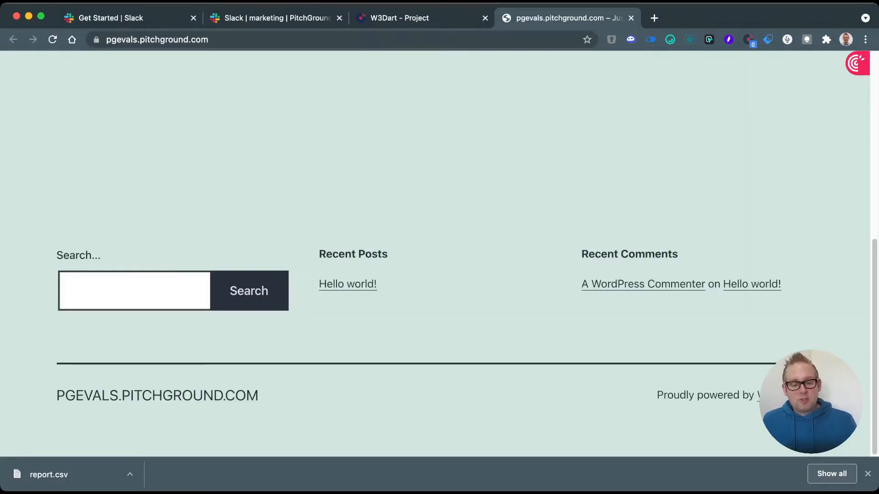
scroll(up, 3)
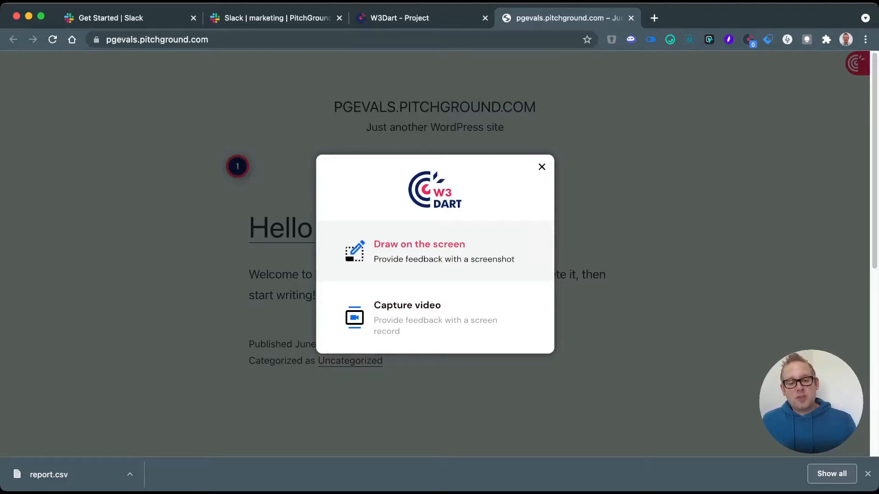
mouse_move(407, 318)
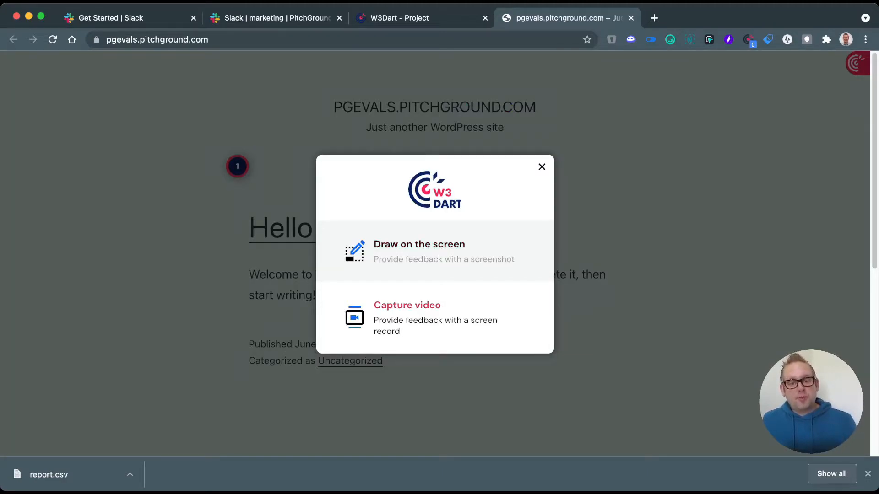
- Start an annotated screenshot, box the welcome paragraph under Hello world!, and arrow toward it
click(541, 166)
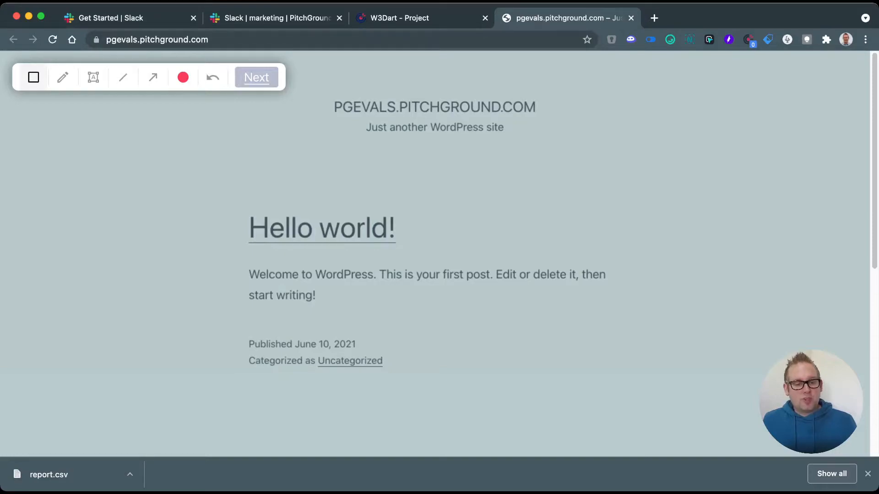
drag(214, 259, 547, 320)
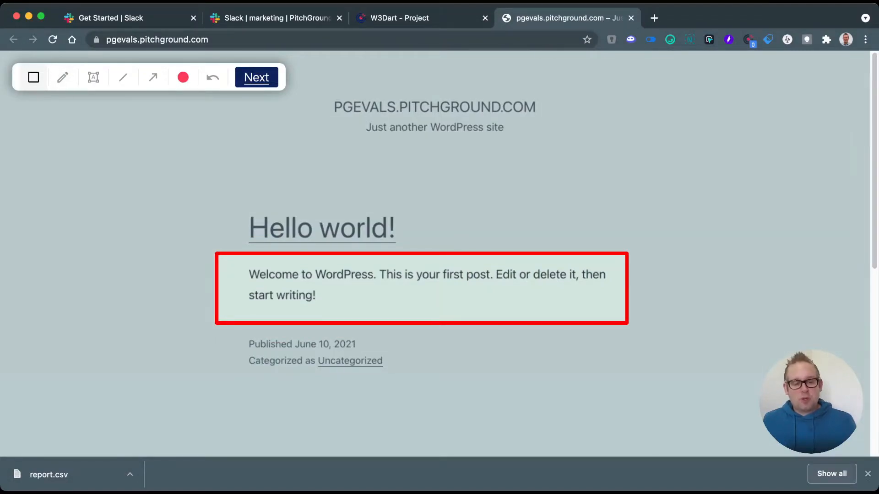
click(93, 77)
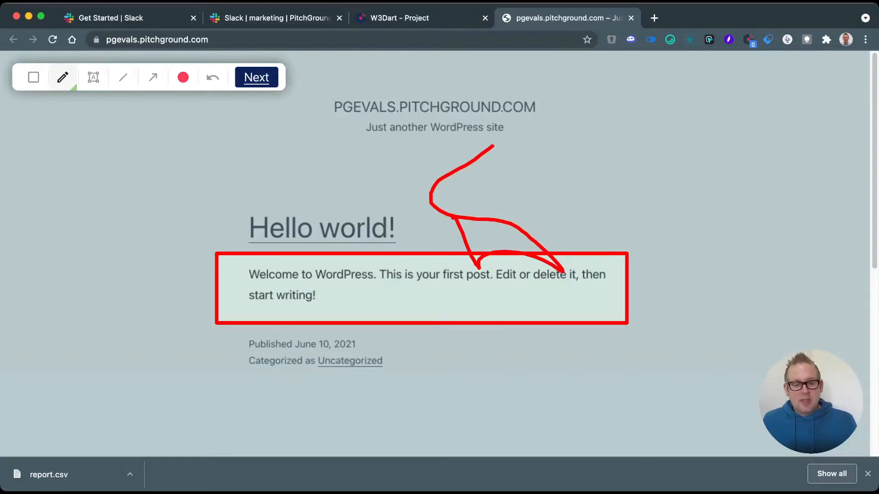
click(213, 77)
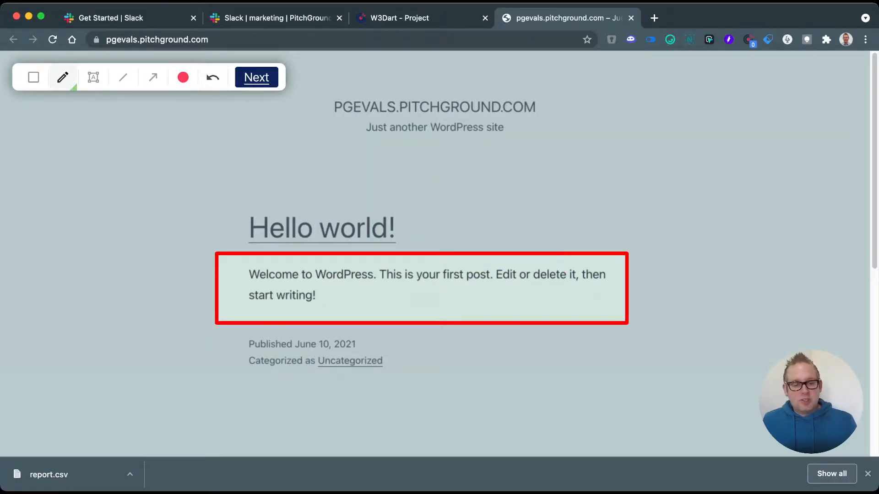
click(152, 77)
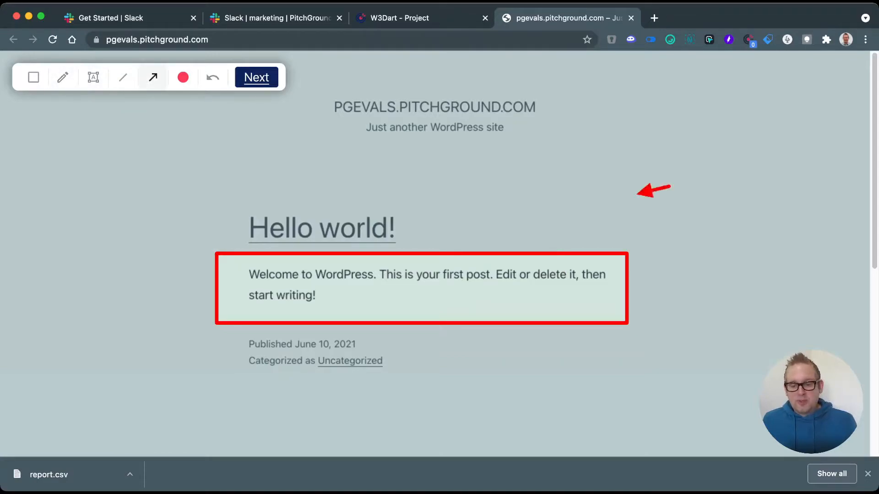
drag(120, 193, 235, 238)
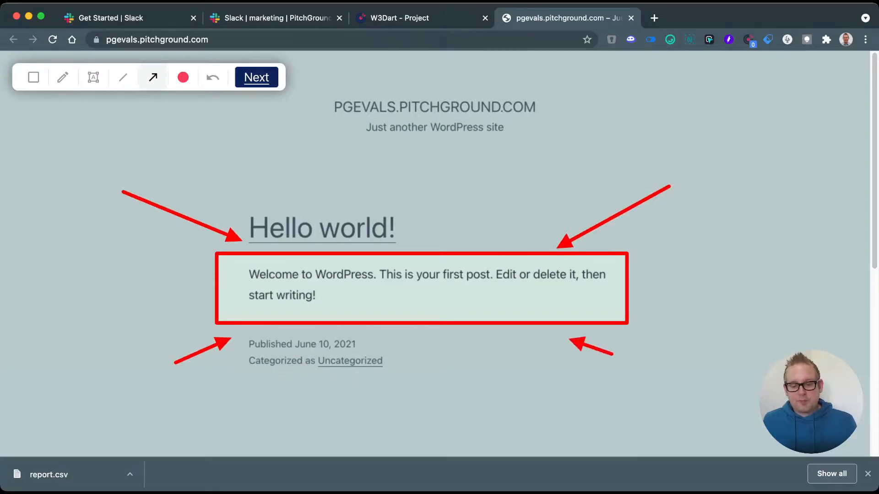
click(93, 77)
text(Change the font to Roboto please)
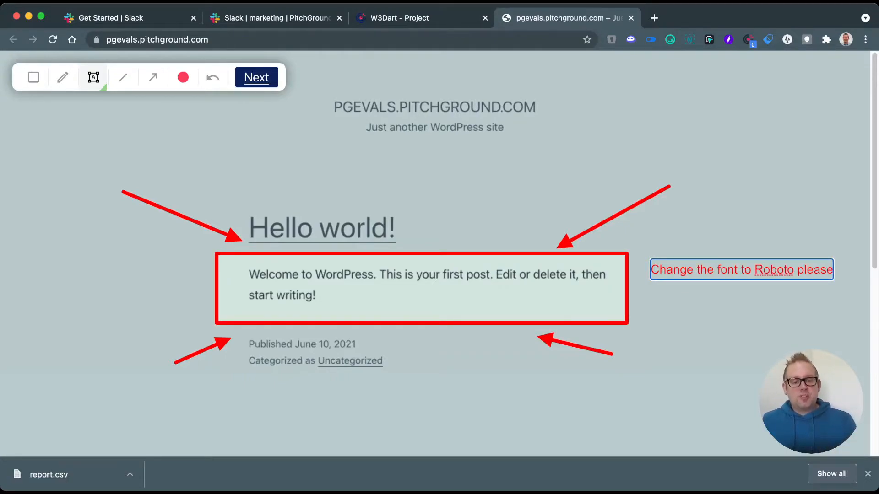
- Send the annotated screenshot as Task-type feedback and return to the site tab
click(256, 77)
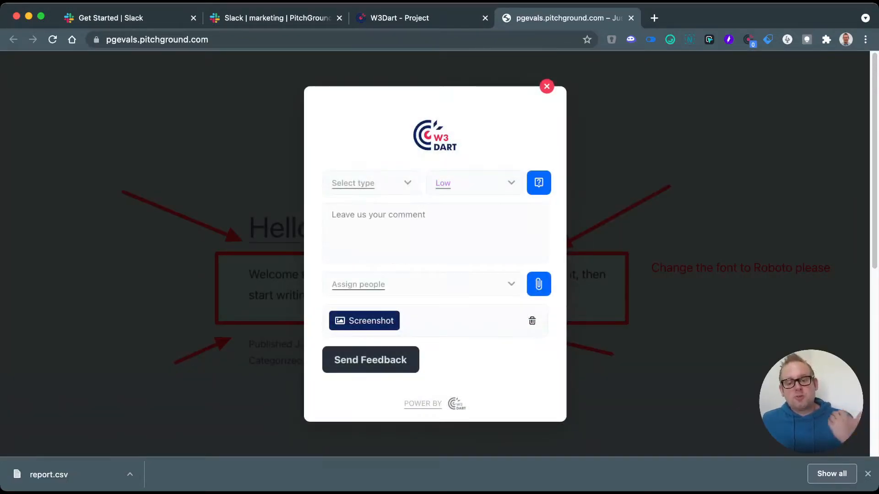
click(371, 183)
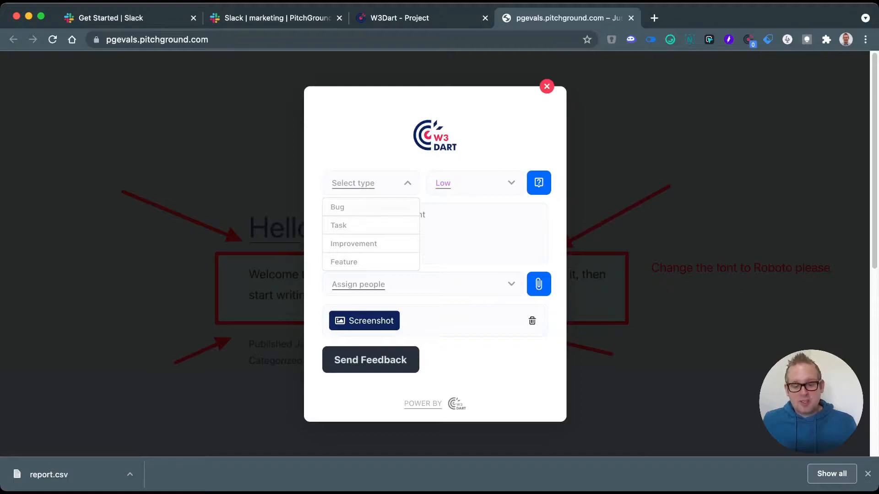
click(338, 225)
text(Changing the font to suggested provides a more clean look on the website)
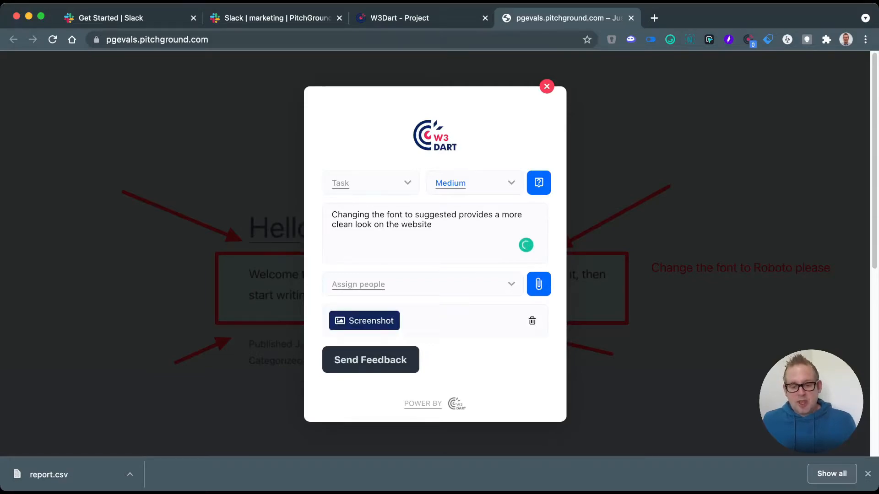
click(546, 86)
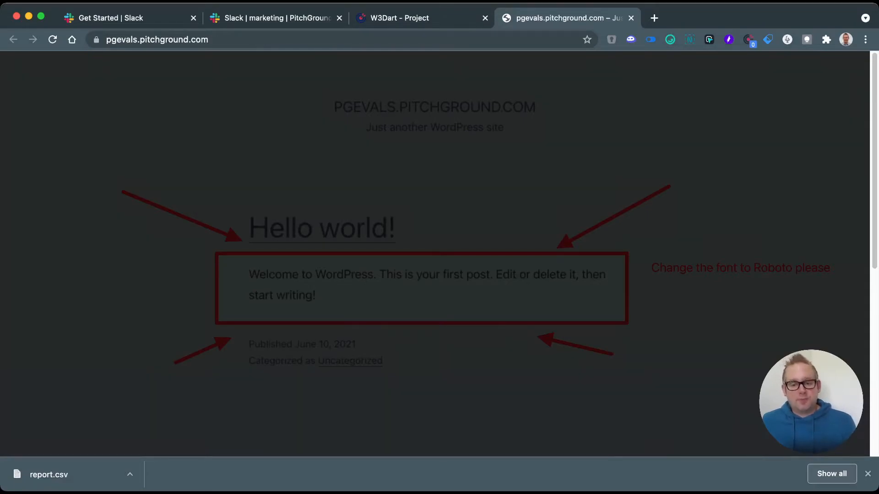
click(399, 18)
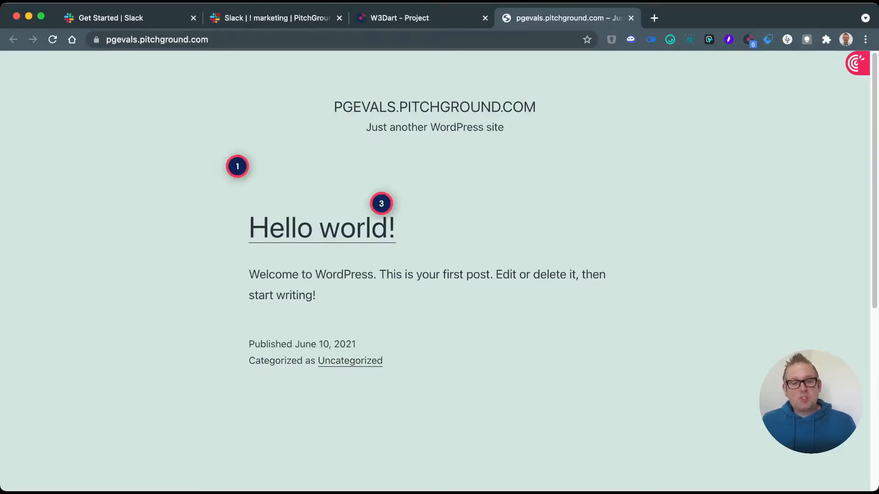
- View pitchground's project settings, check the default assignee options without choosing anyone, then open integrations
click(400, 17)
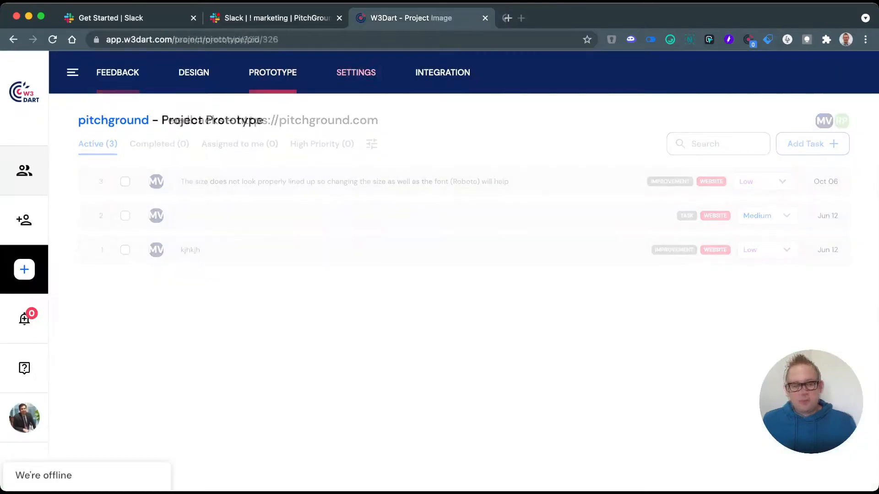
click(356, 73)
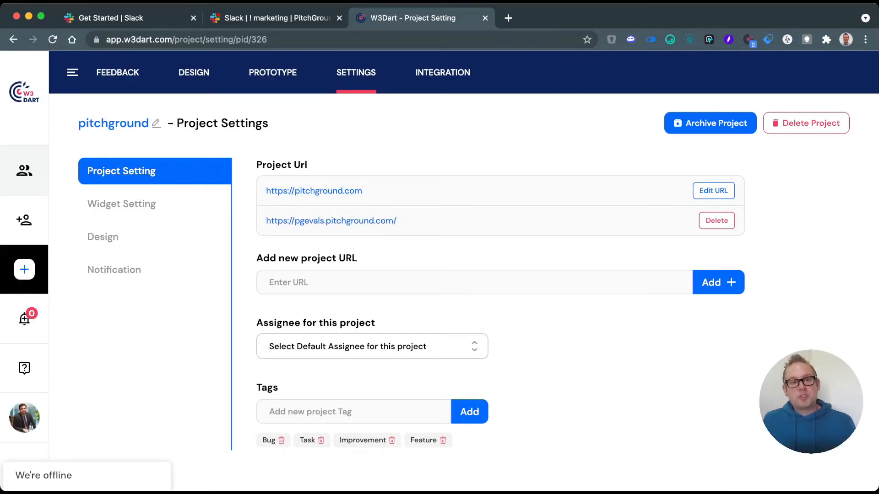
click(372, 346)
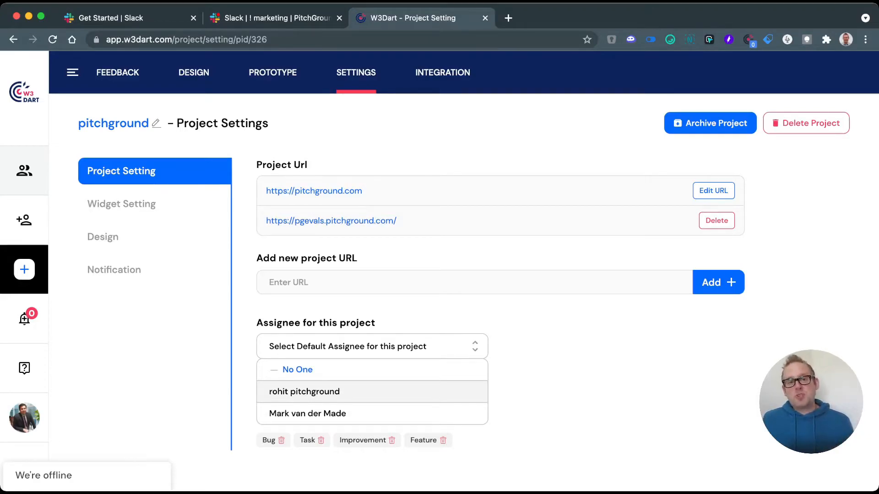
click(372, 346)
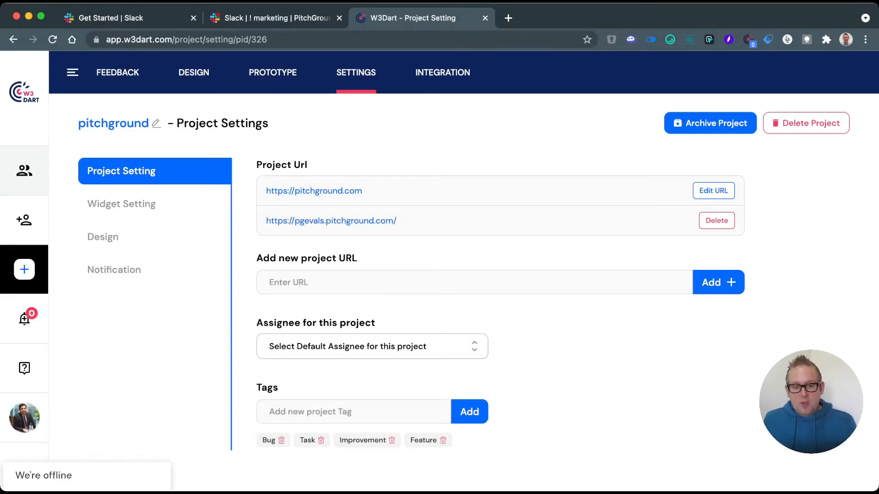
click(442, 72)
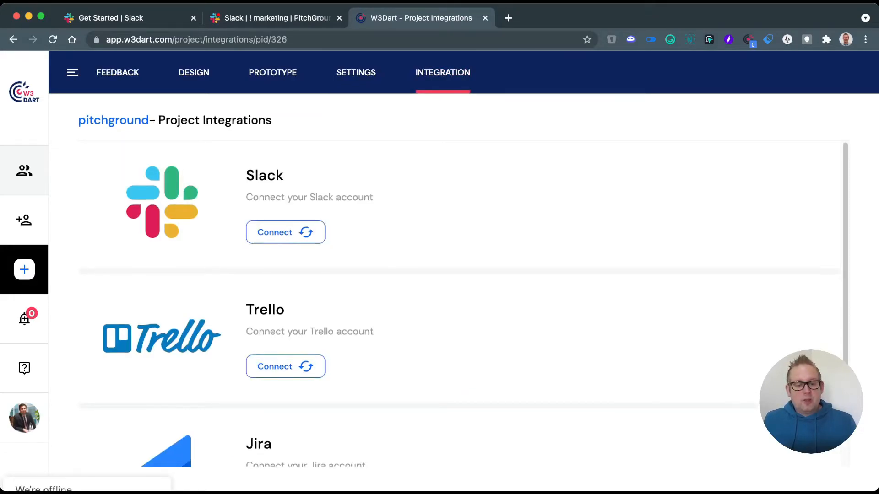
- Scroll through the Slack, Trello and Jira connection options for pitchground
scroll(down, 3)
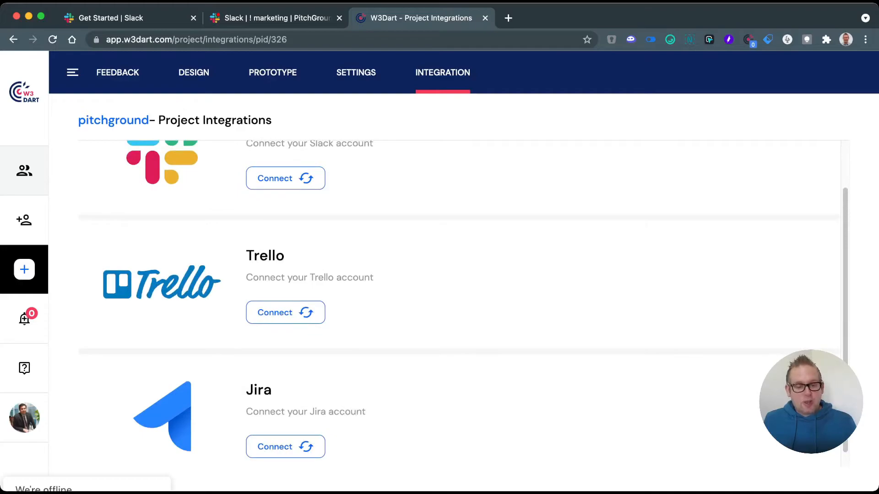
scroll(down, 3)
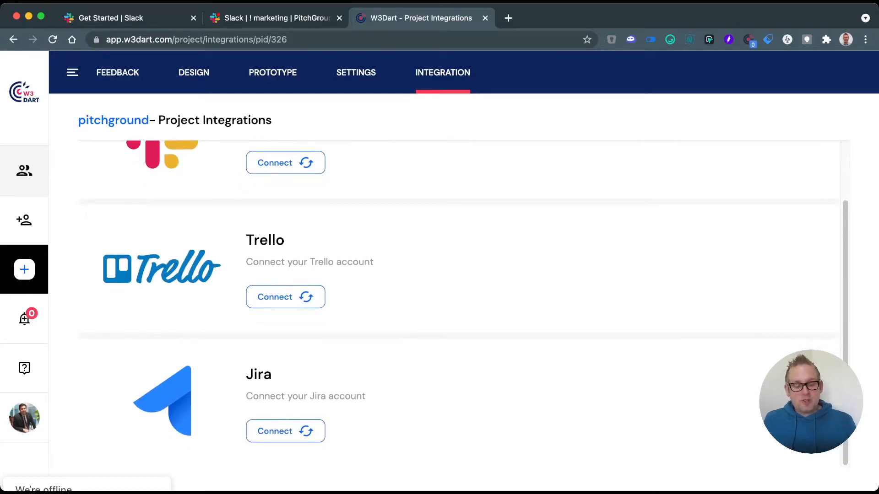
scroll(up, 3)
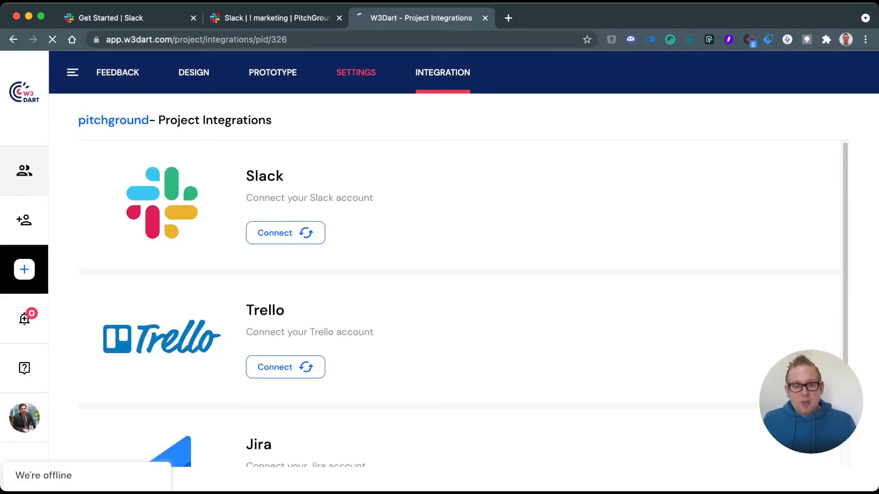
- Open pitchground's Widget Setting page showing the install script and Quick Feedback toggle
click(355, 72)
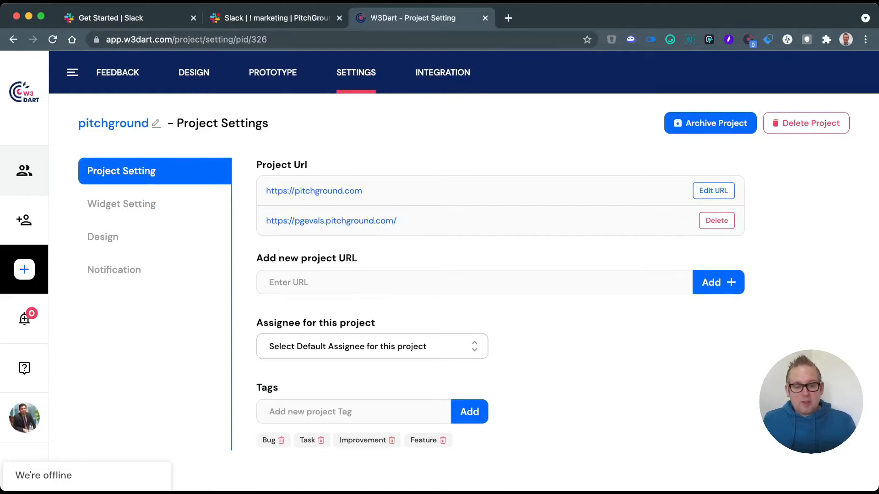
click(122, 204)
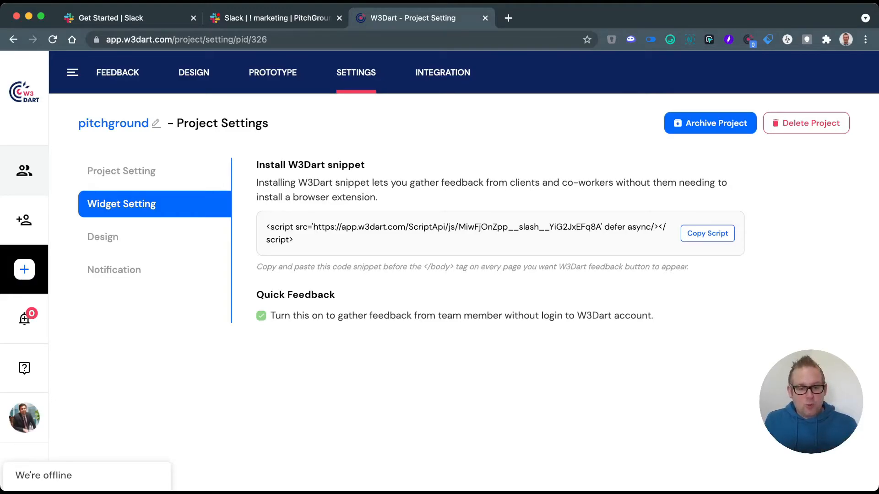
- Open the widget Design settings and scroll to the Feedback button preview
click(102, 237)
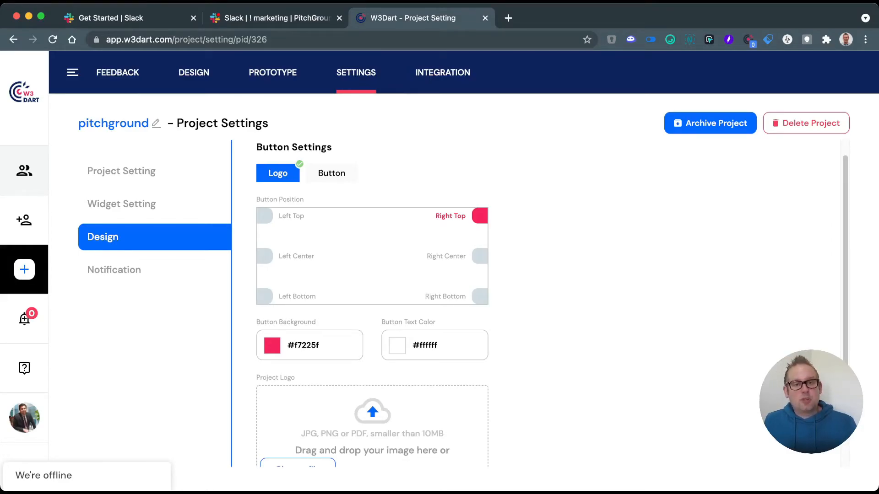
scroll(down, 3)
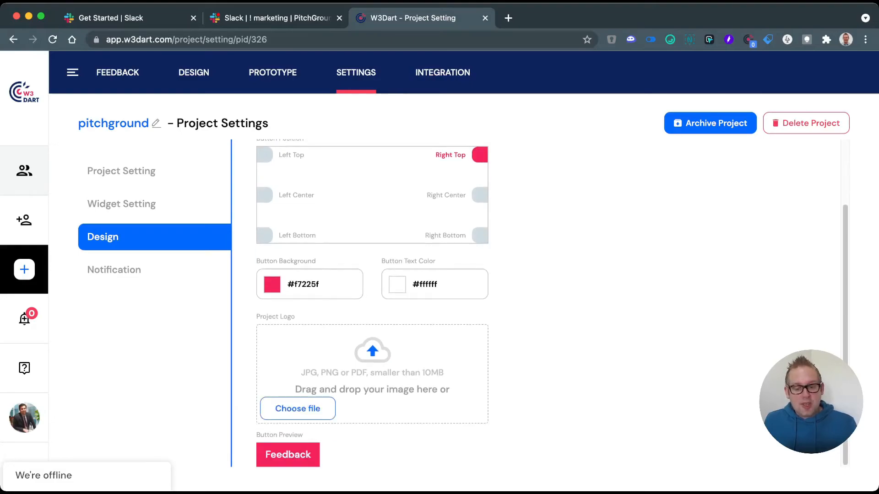